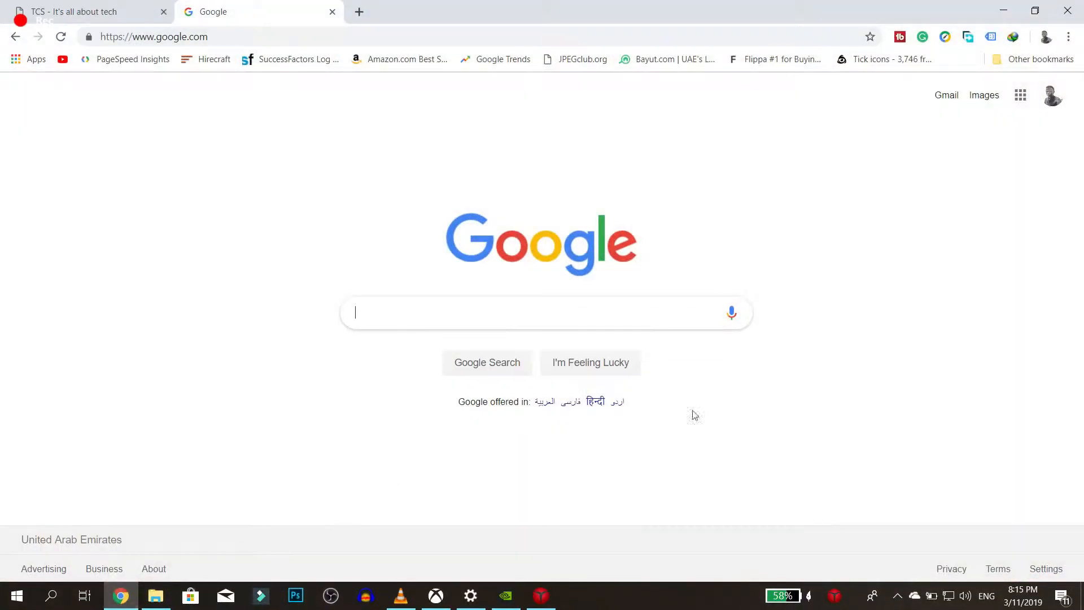
# Search Google for 'download obs screen recorder' and open the Open Broadcaster Software result.
pyautogui.write('download obs screen recorder')
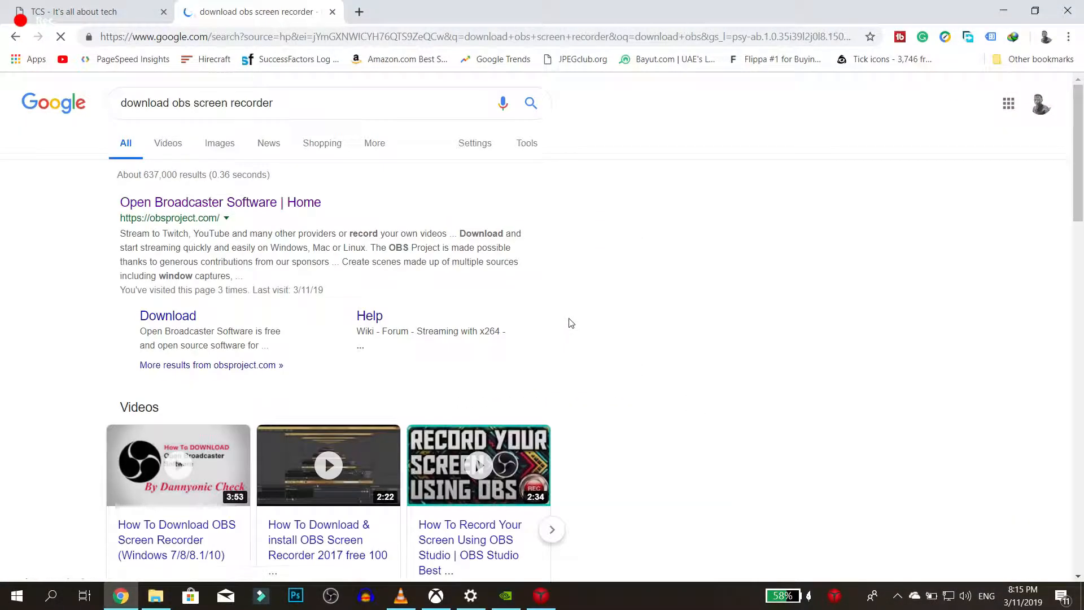
pyautogui.click(220, 202)
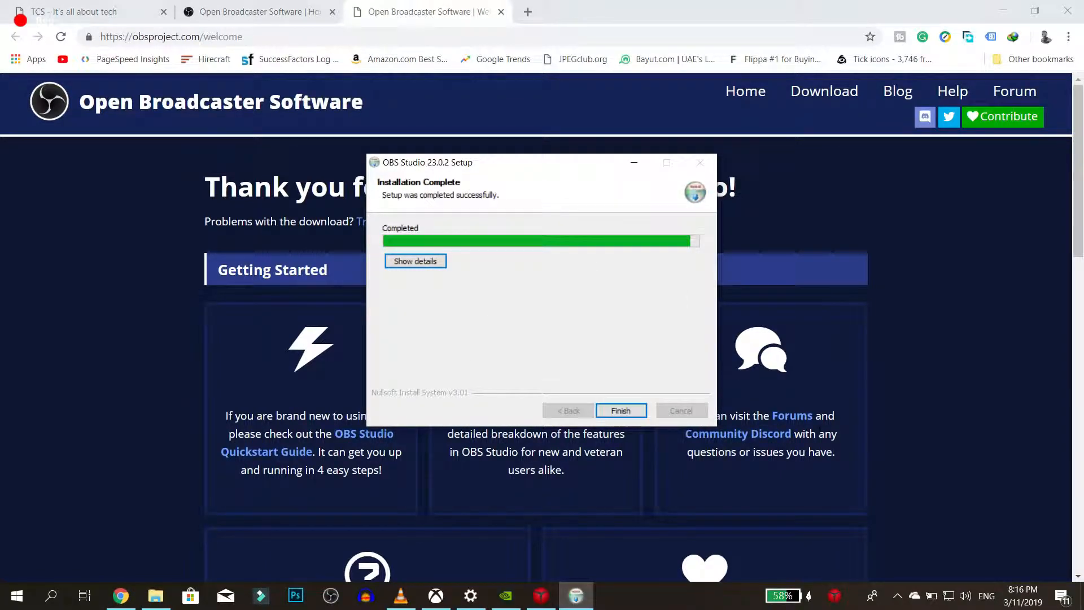
# Launch OBS Studio, add a Display Capture source, and reset its transform.
pyautogui.click(620, 411)
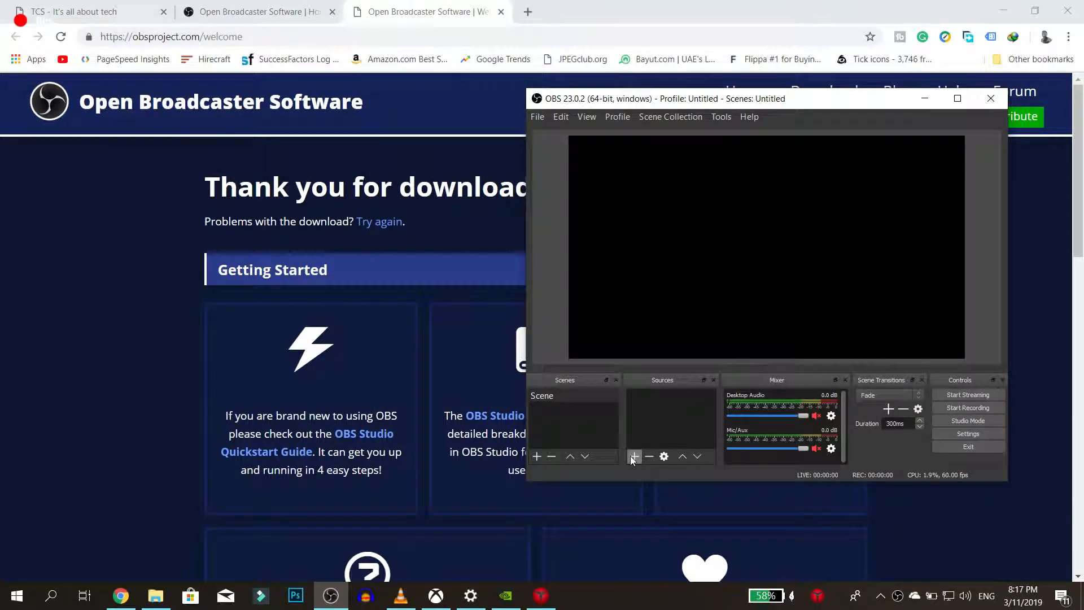
pyautogui.click(634, 456)
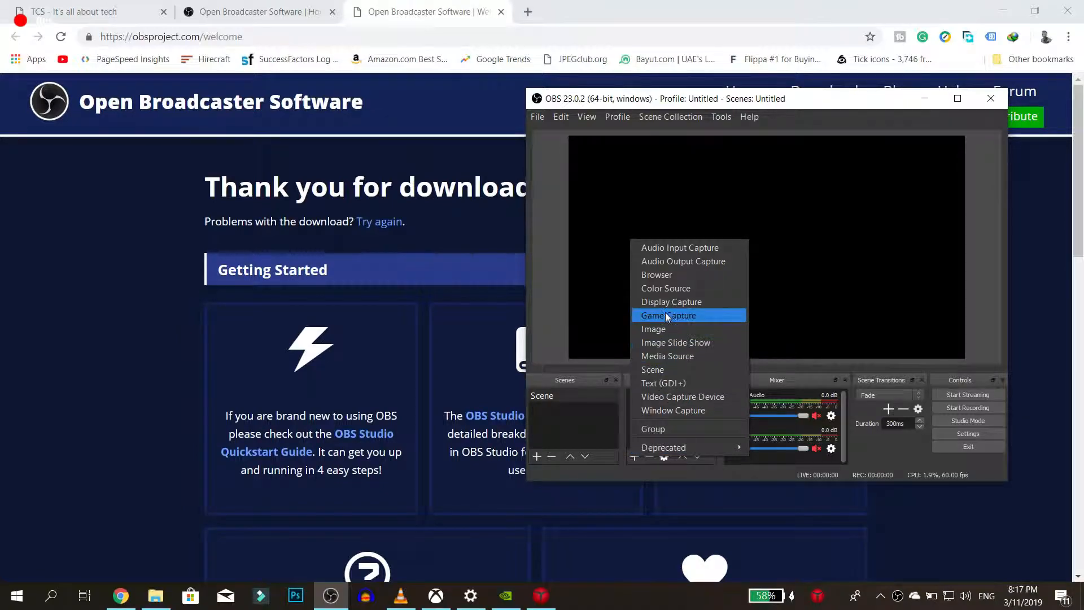
pyautogui.click(671, 302)
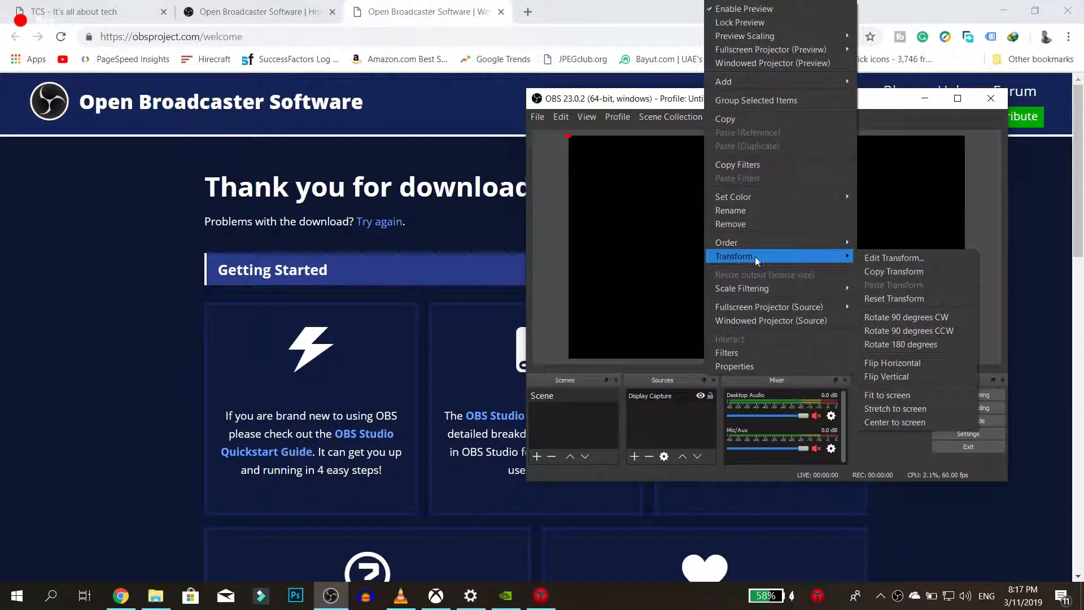
pyautogui.moveTo(894, 298)
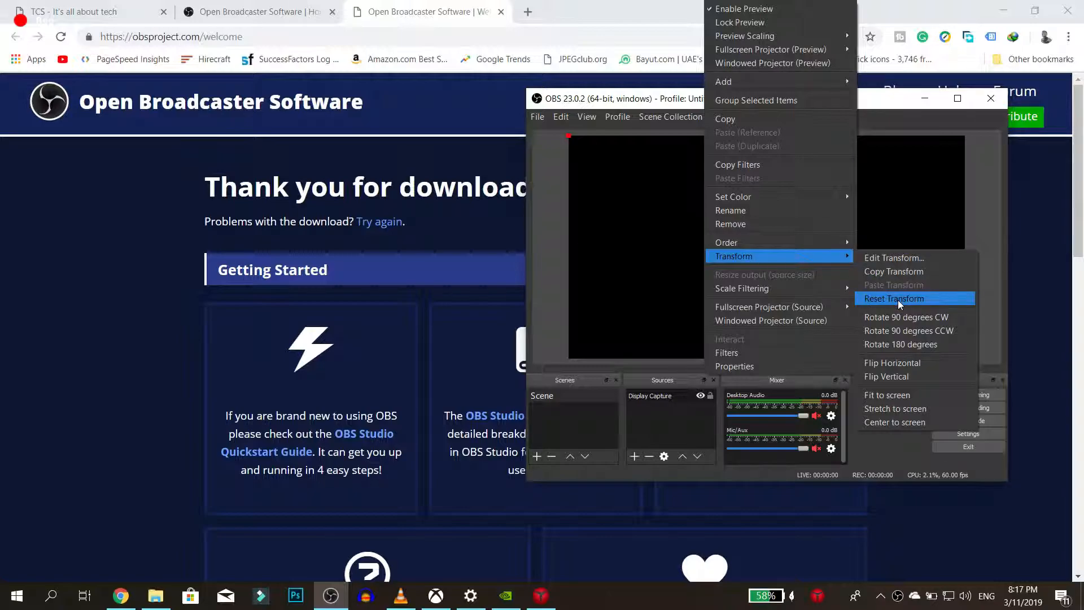
pyautogui.click(894, 298)
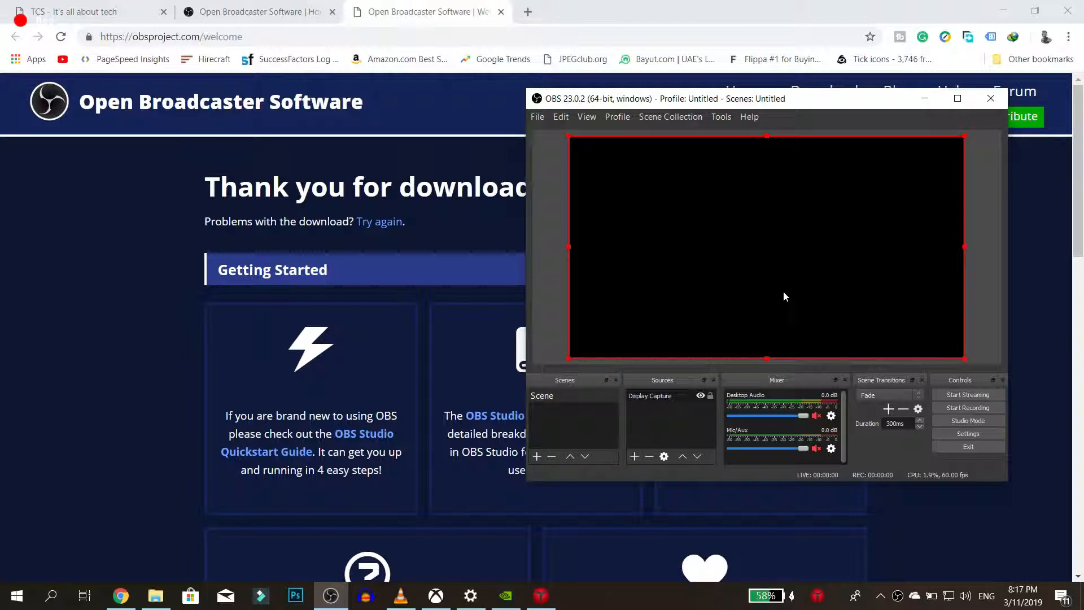
pyautogui.moveTo(1002, 11)
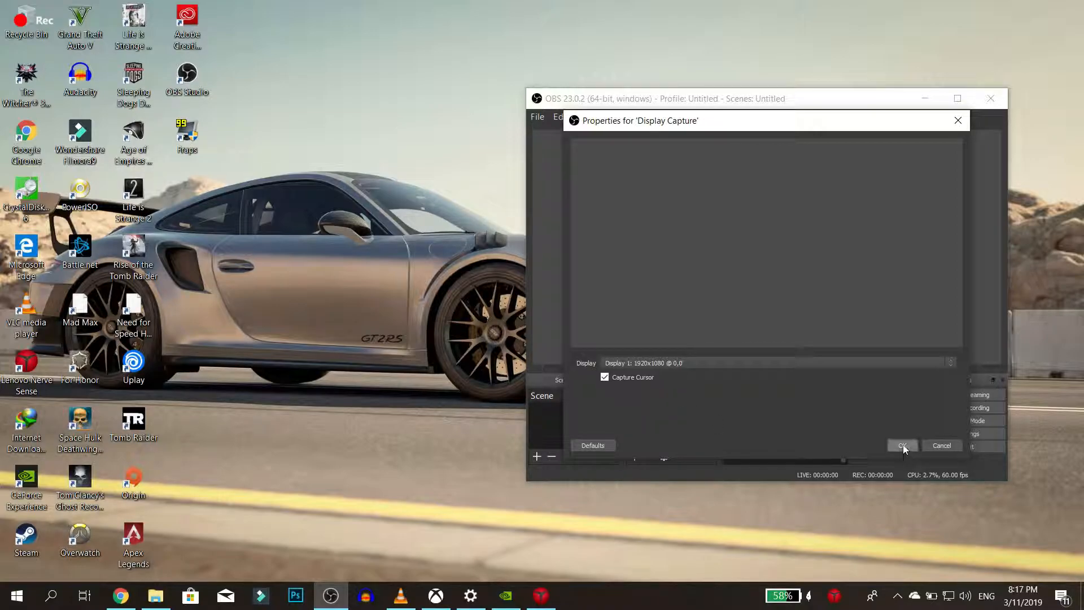
# Accept the Display Capture properties, then remove the source and confirm the removal.
pyautogui.click(903, 445)
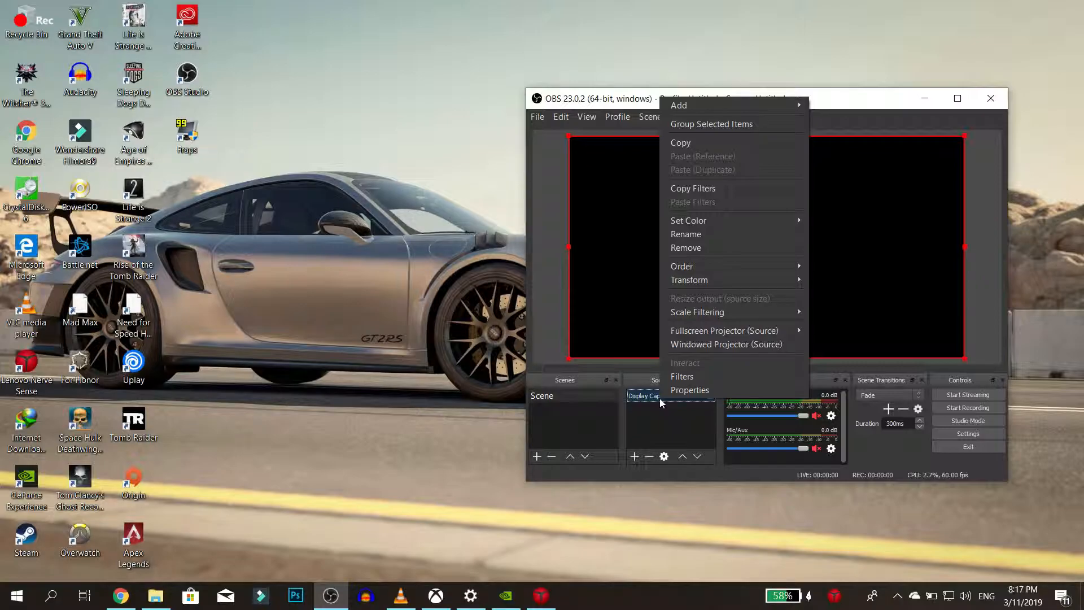
pyautogui.moveTo(724, 330)
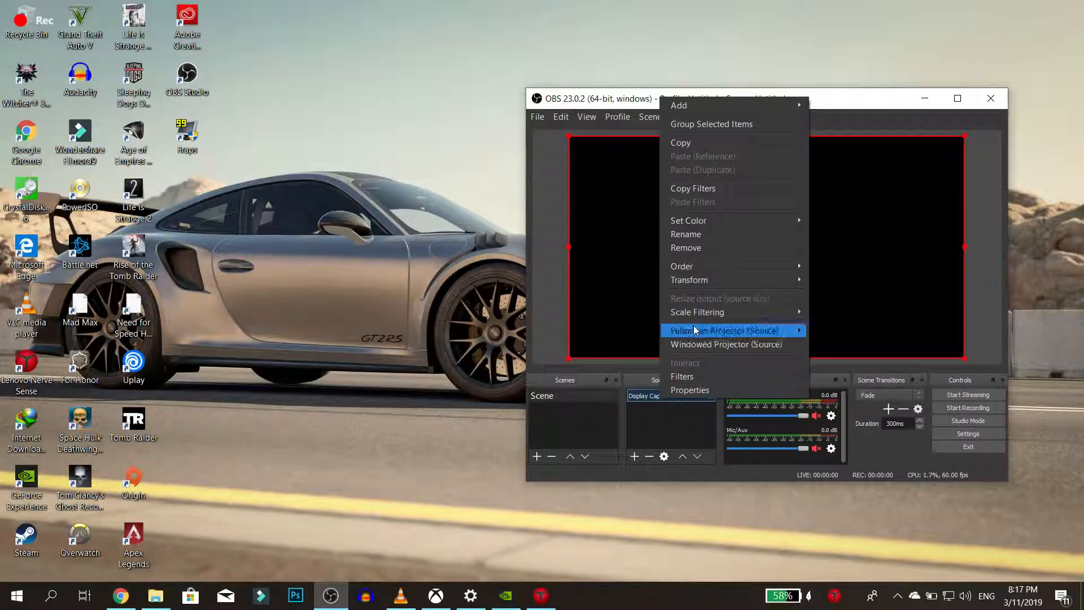
pyautogui.click(686, 248)
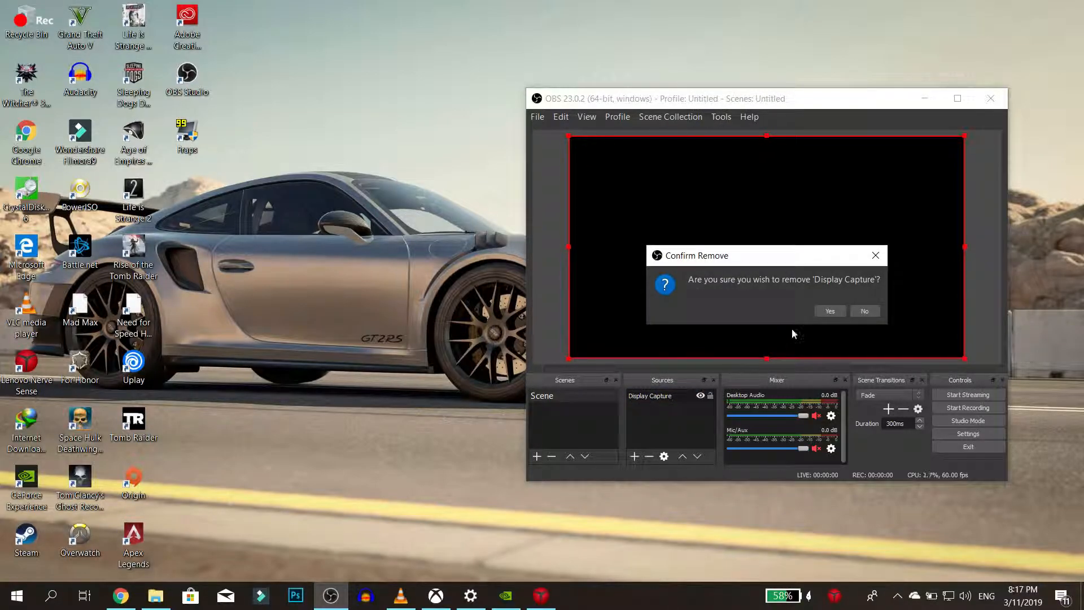
pyautogui.click(829, 310)
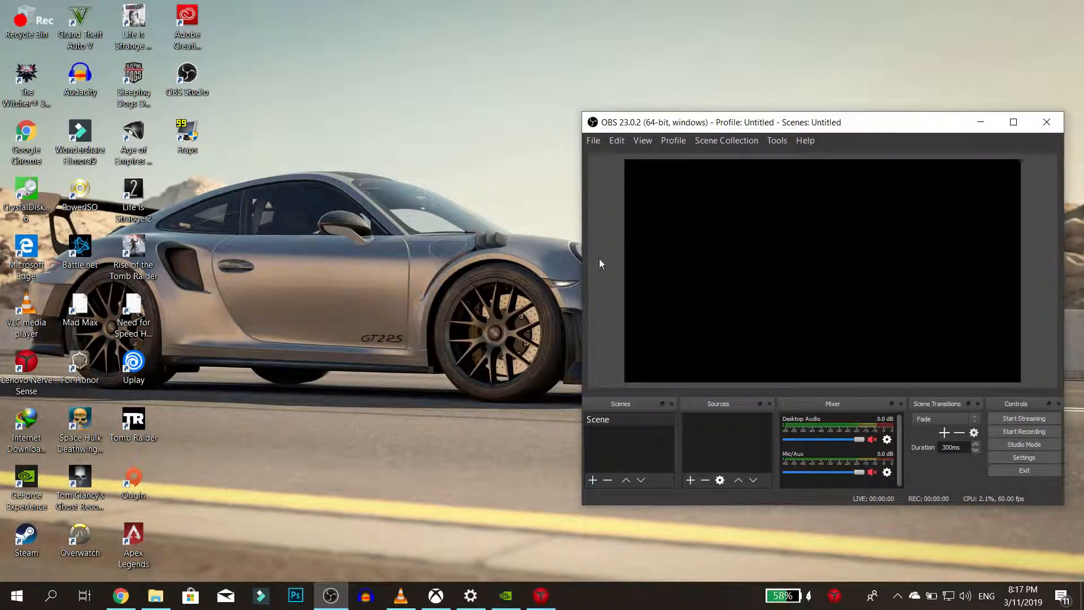
pyautogui.moveTo(921, 141)
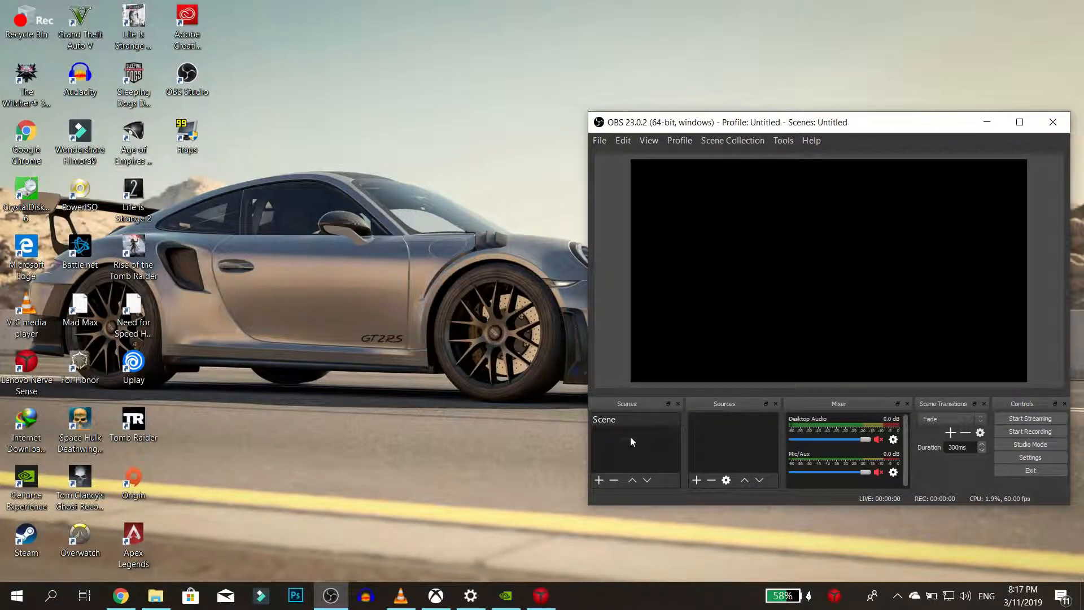
# Create a new Display Capture source in the scene.
pyautogui.click(696, 481)
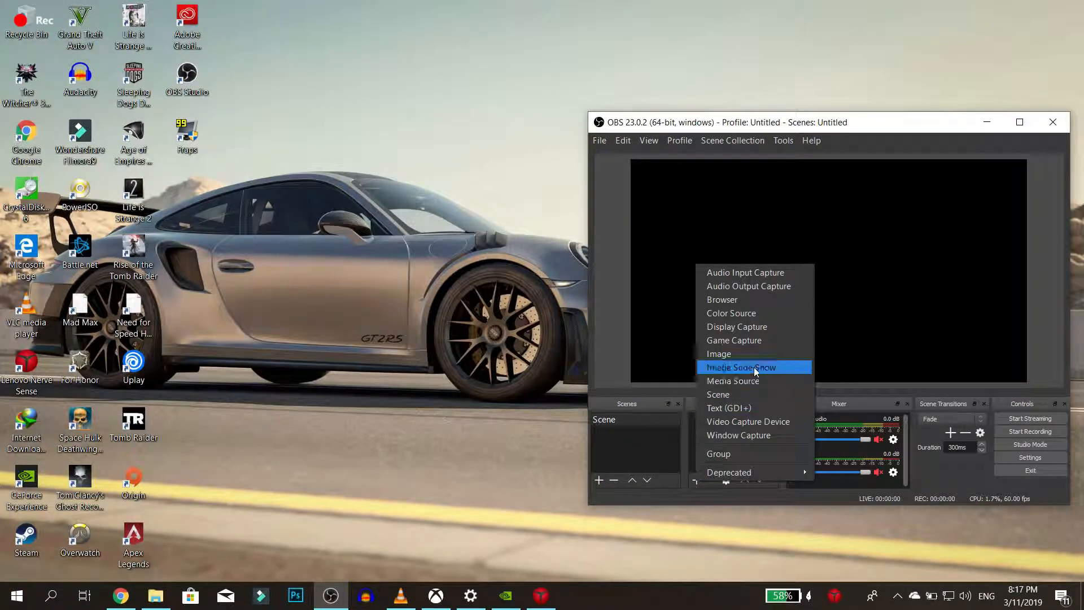
pyautogui.moveTo(736, 327)
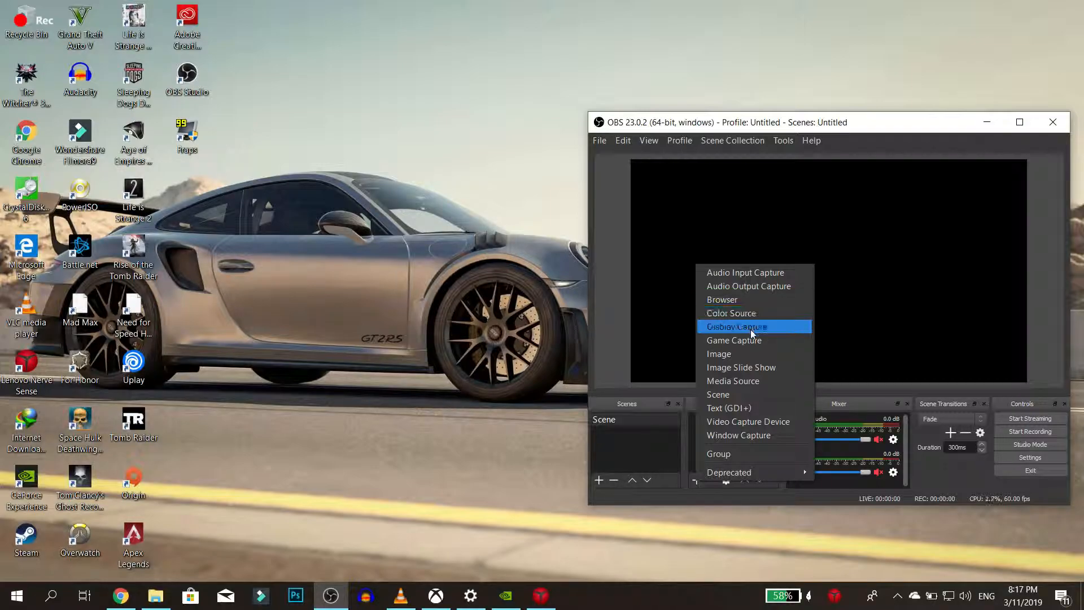
pyautogui.click(736, 327)
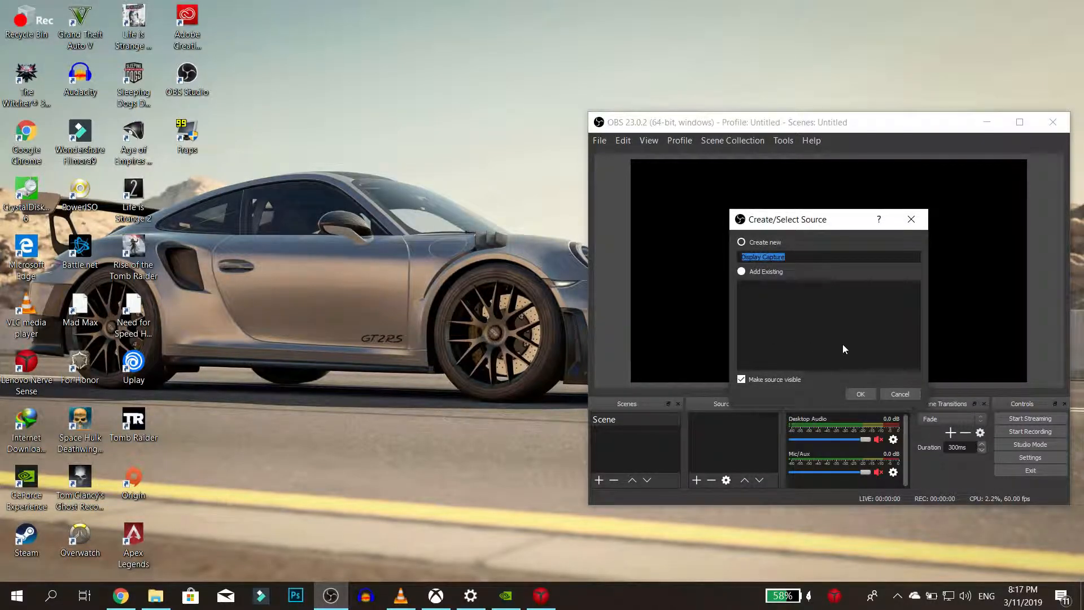
pyautogui.click(859, 393)
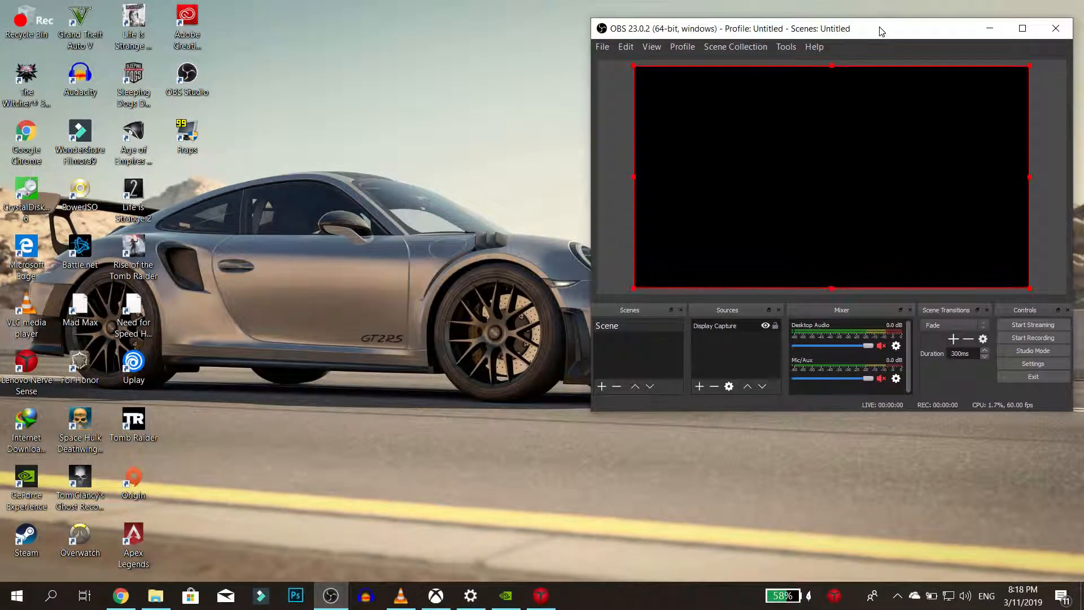
pyautogui.moveTo(914, 164)
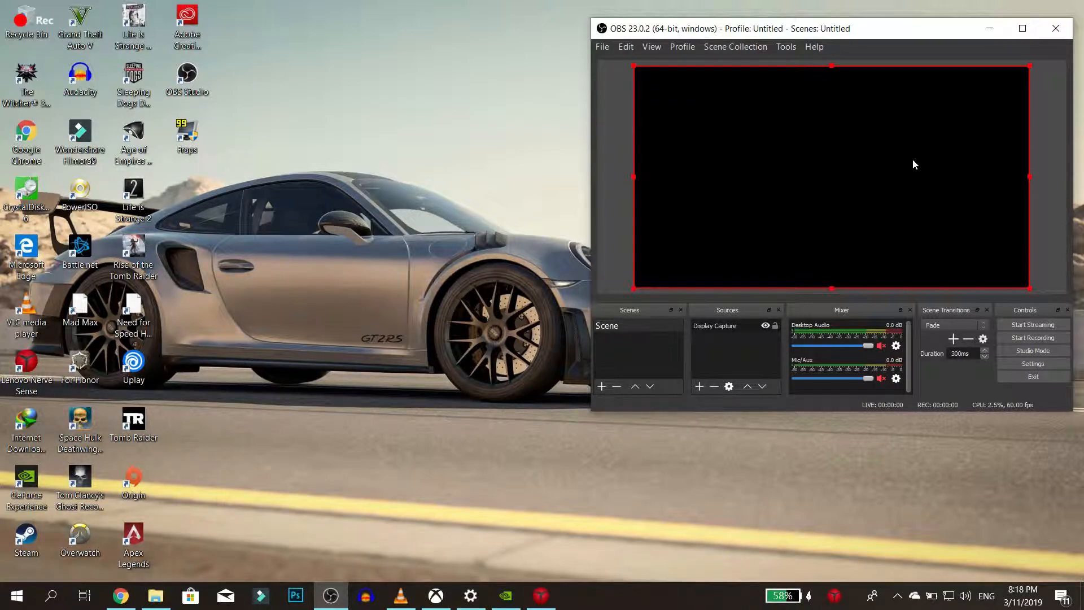
pyautogui.moveTo(719, 211)
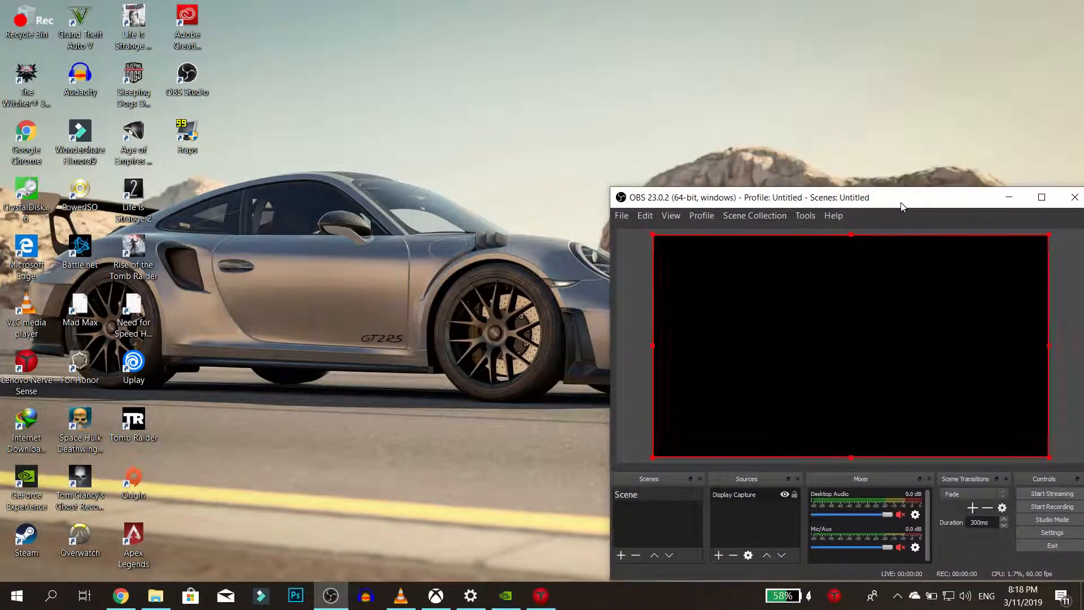
# Open NVIDIA Control Panel from the desktop menu and place it beside OBS.
pyautogui.rightClick(408, 325)
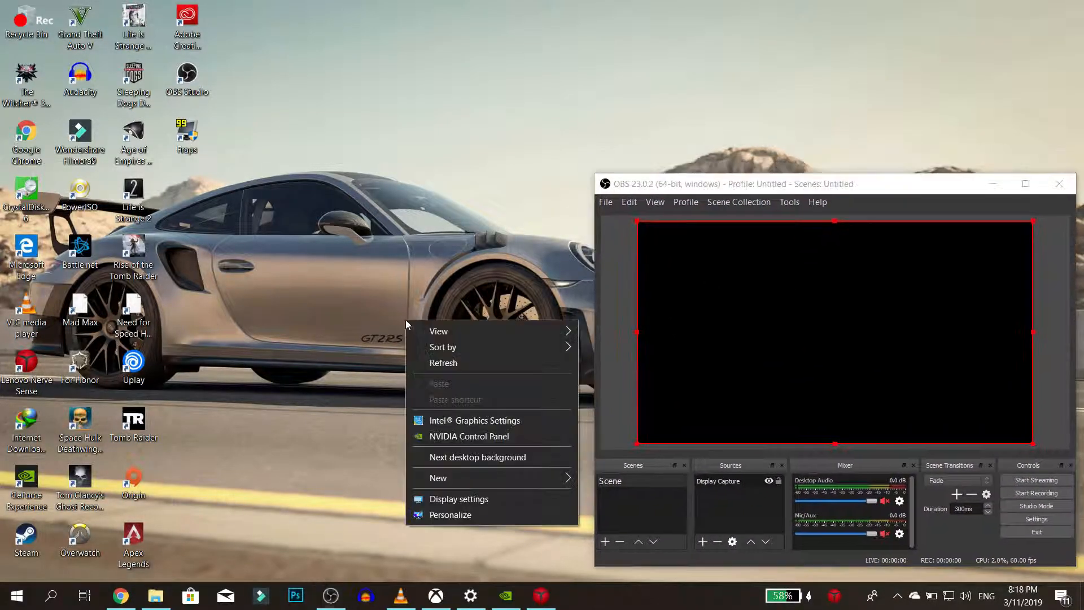
pyautogui.click(469, 436)
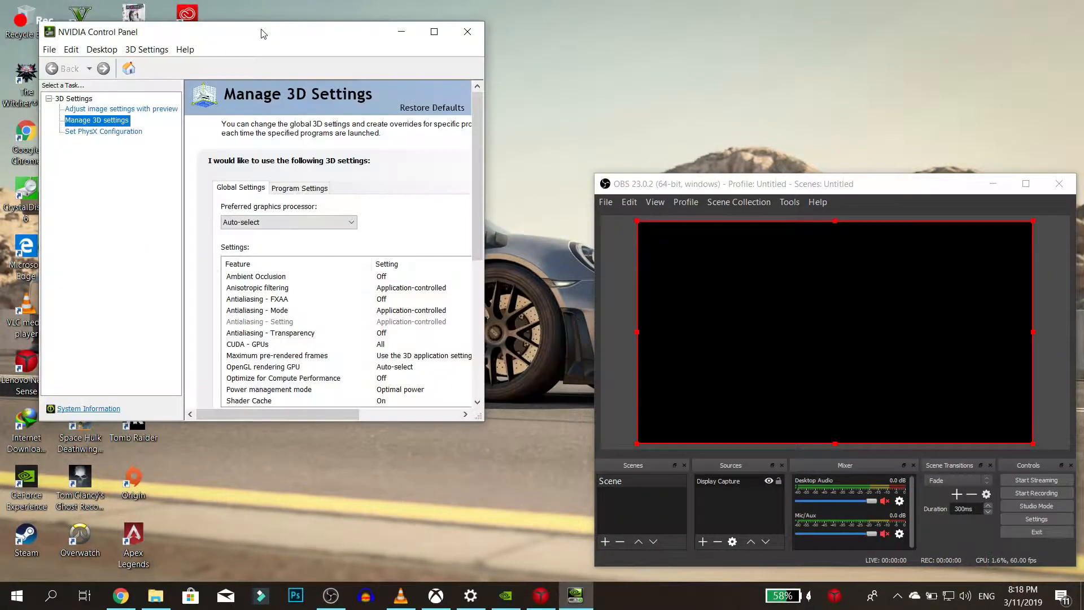
pyautogui.moveTo(263, 33); pyautogui.dragTo(345, 173)
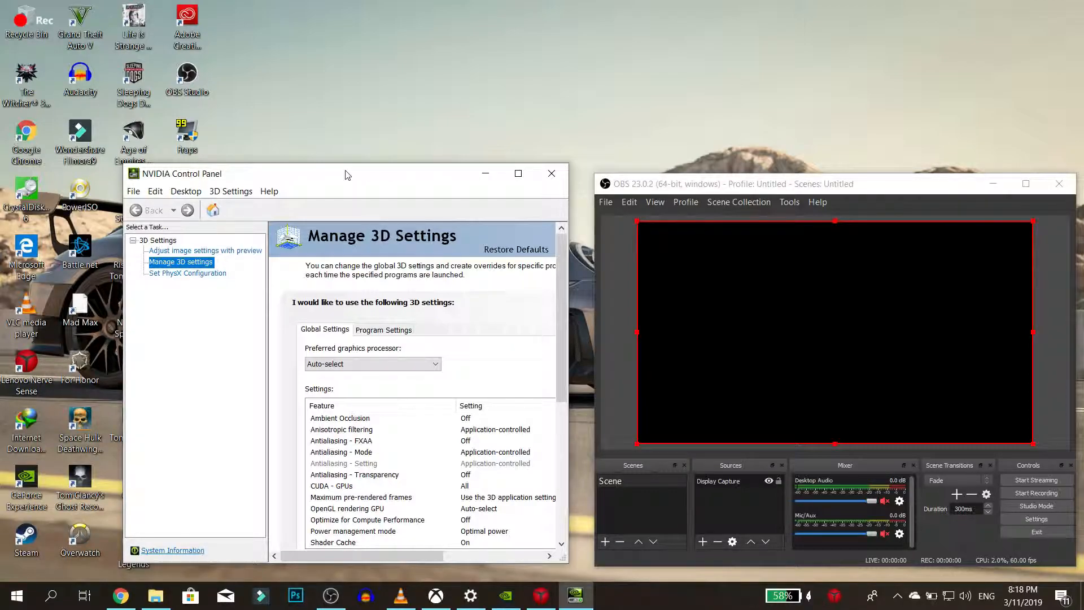
# Set OBS's preferred graphics processor to Integrated graphics under Program Settings.
pyautogui.click(383, 330)
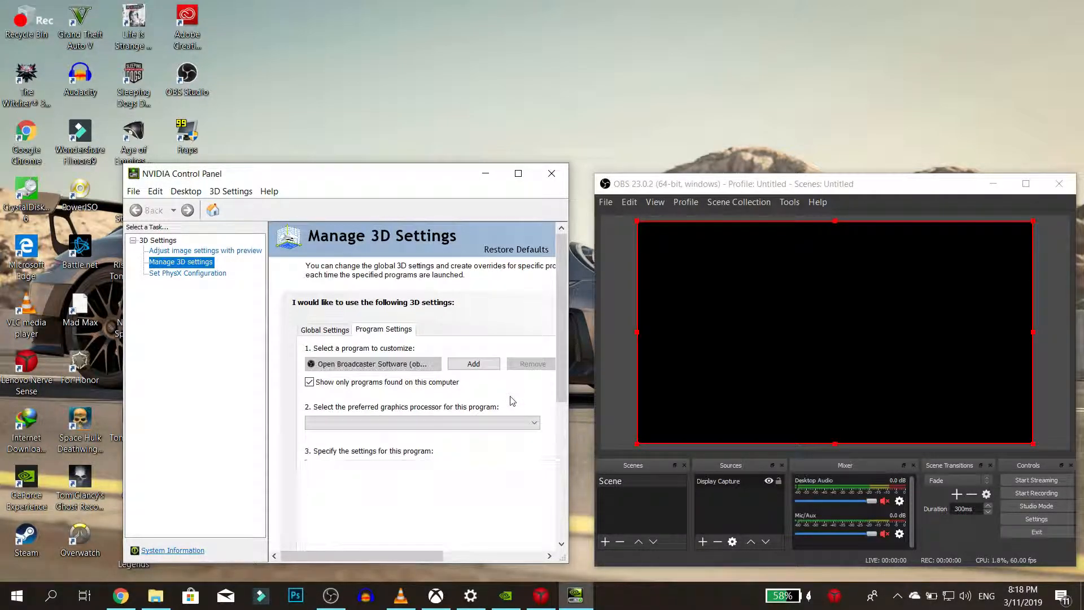
pyautogui.click(532, 422)
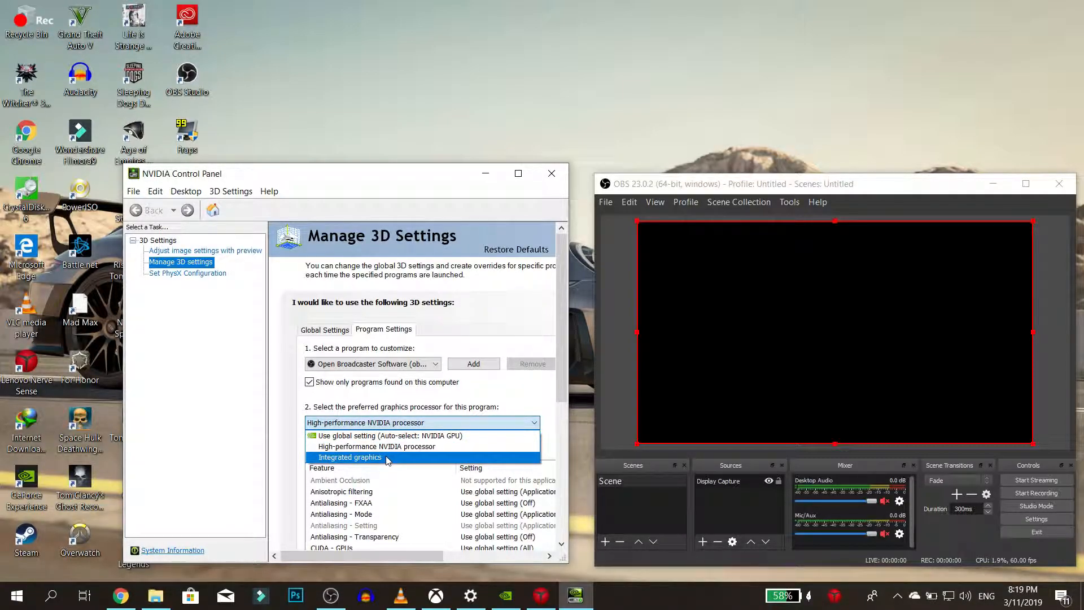
pyautogui.click(349, 457)
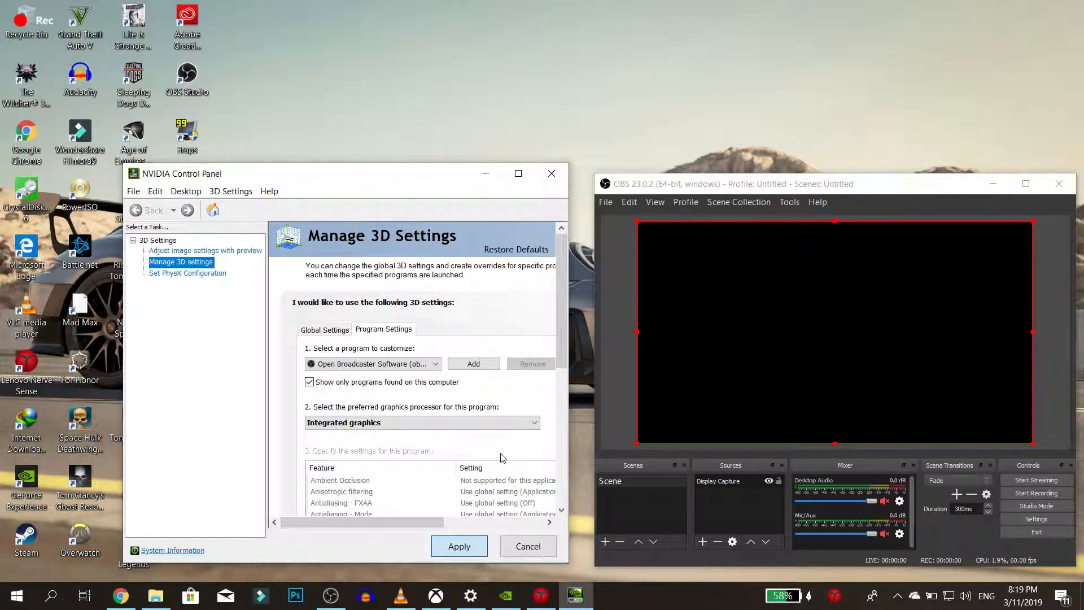
# Apply the Integrated graphics setting, then close, relaunch and reposition OBS Studio.
pyautogui.click(551, 174)
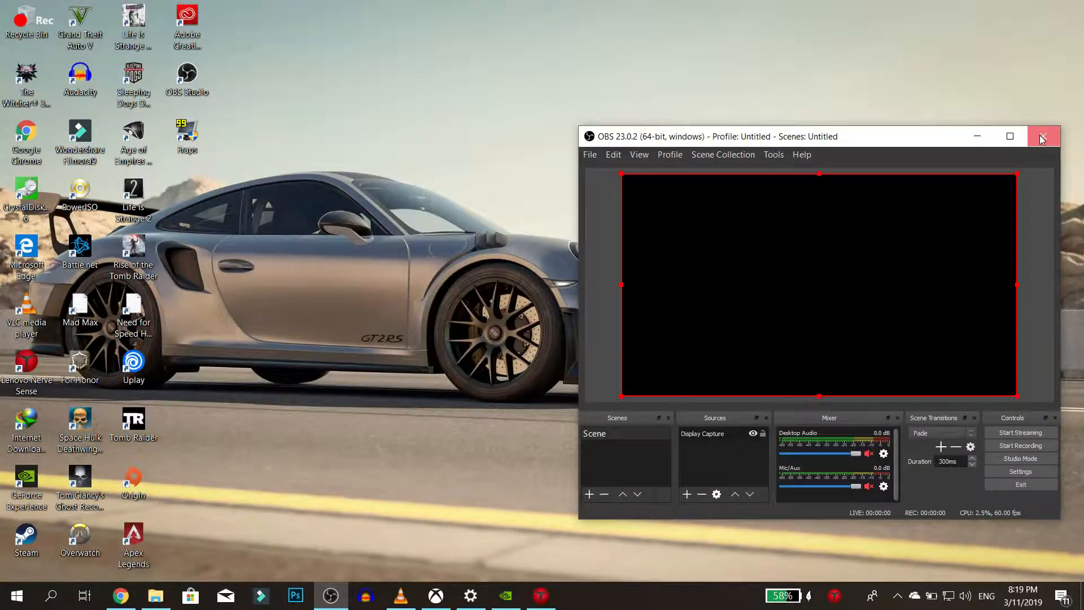
pyautogui.click(1044, 136)
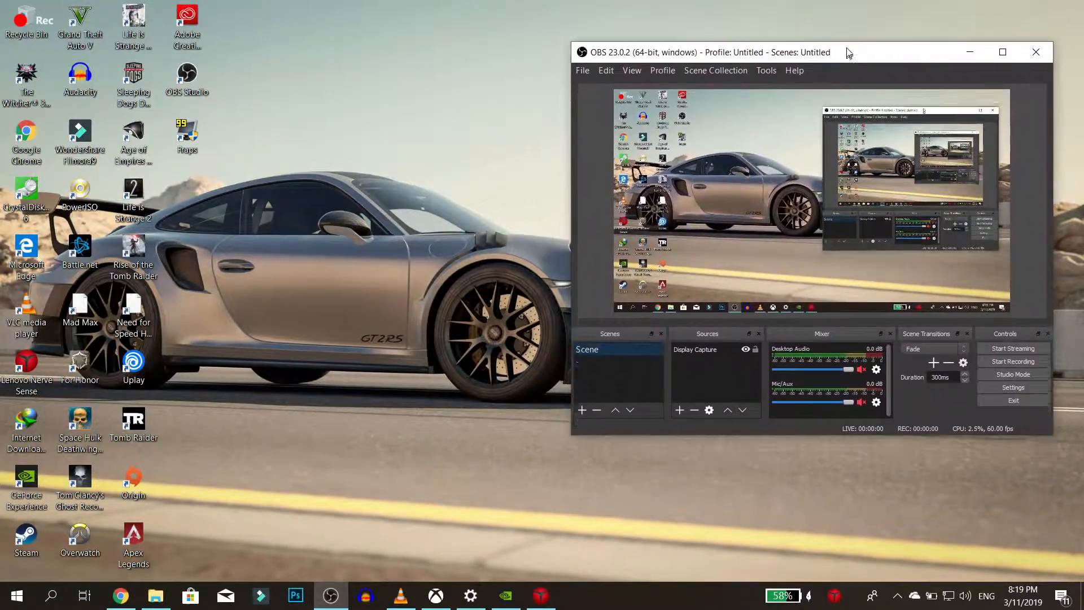
pyautogui.moveTo(709, 52); pyautogui.dragTo(709, 112)
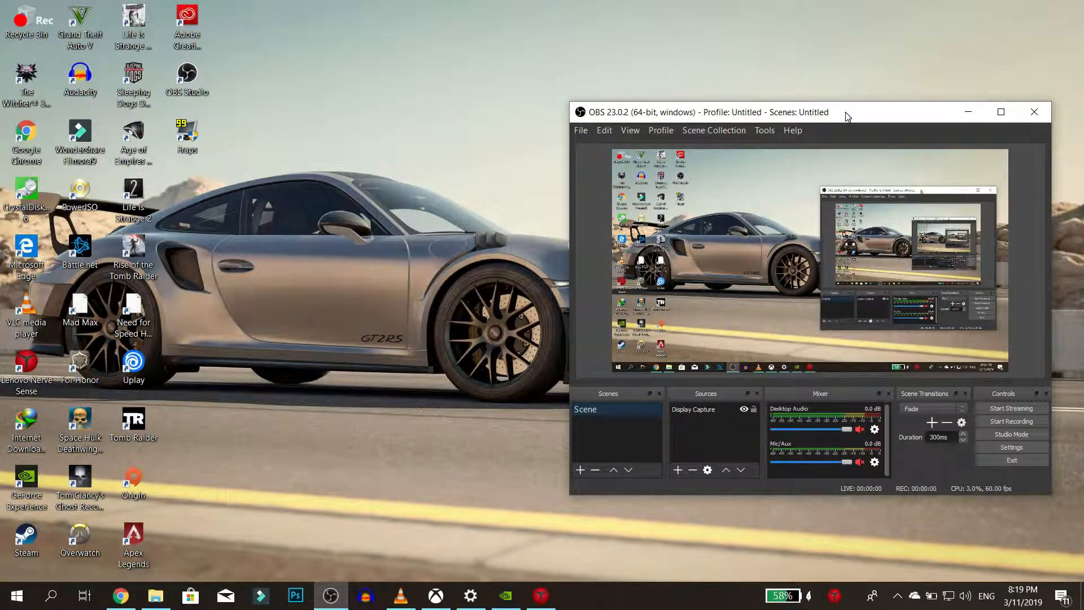
pyautogui.moveTo(487, 204)
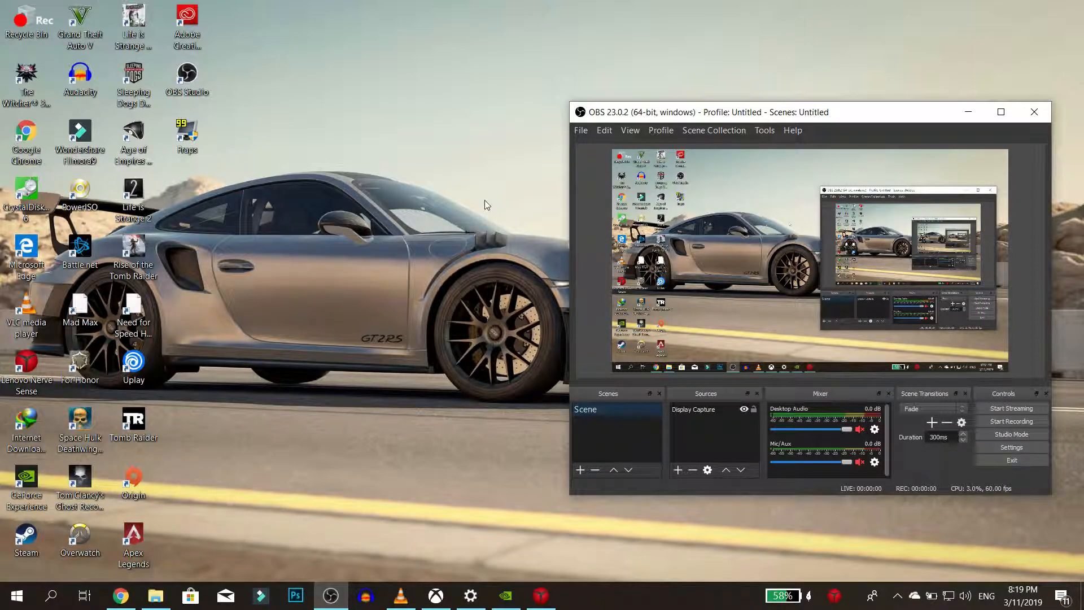